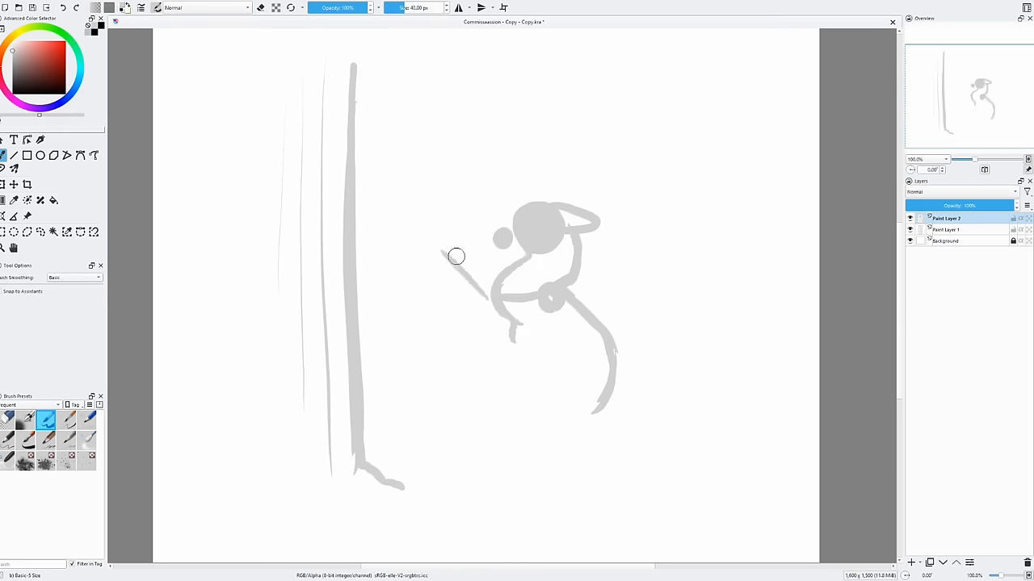
# - Sketch the dragon's reaching arm and rough in the remaining pose shapes
pyautogui.moveTo(457, 256); pyautogui.dragTo(514, 329)
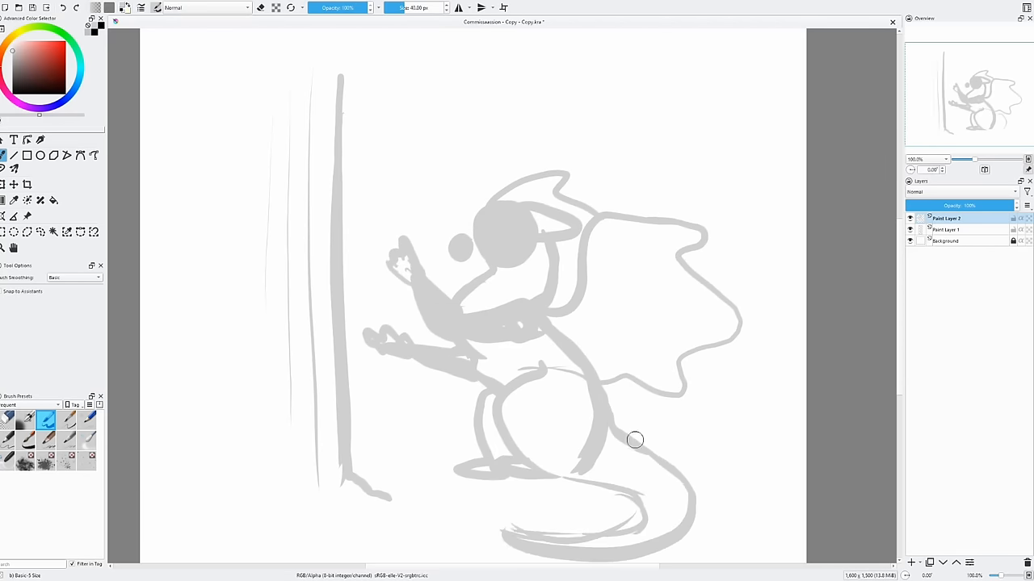
pyautogui.click(27, 184)
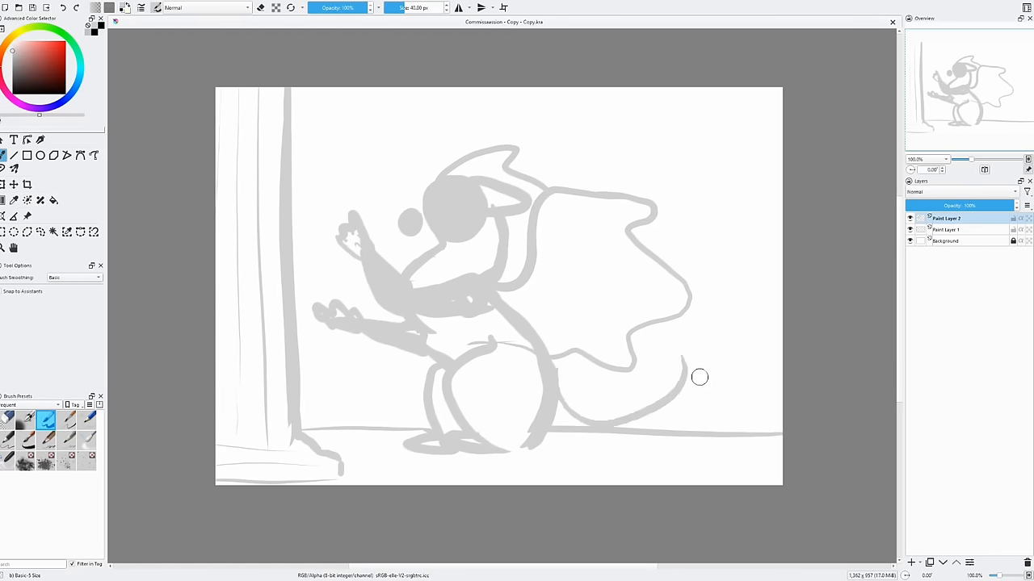
# - Draw the detailed line sketch of the spiky dragon over the faded rough layer
pyautogui.click(912, 563)
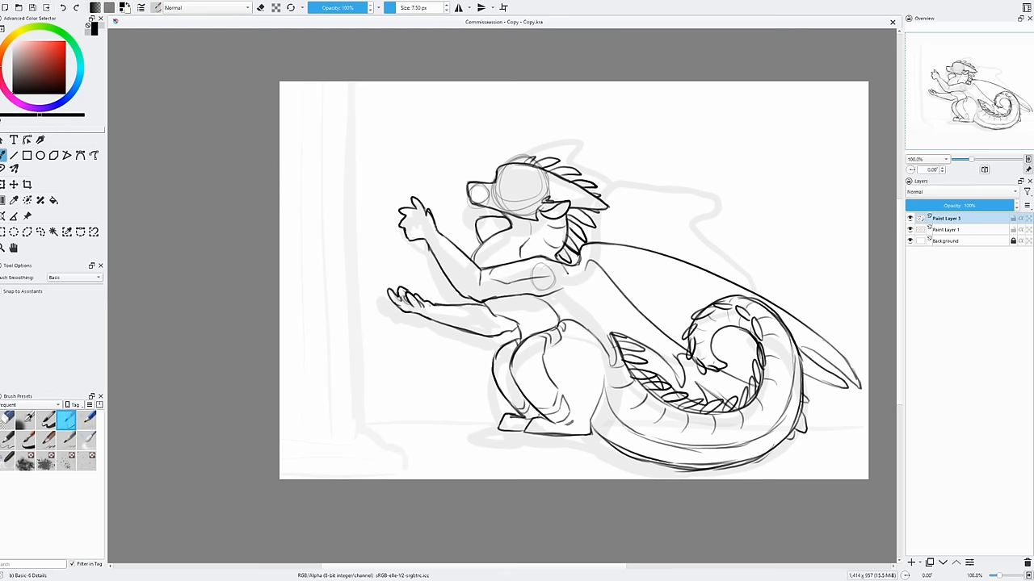
# - Ink the dragon's snout, open mouth and jaw in bold black on a new layer
pyautogui.click(39, 232)
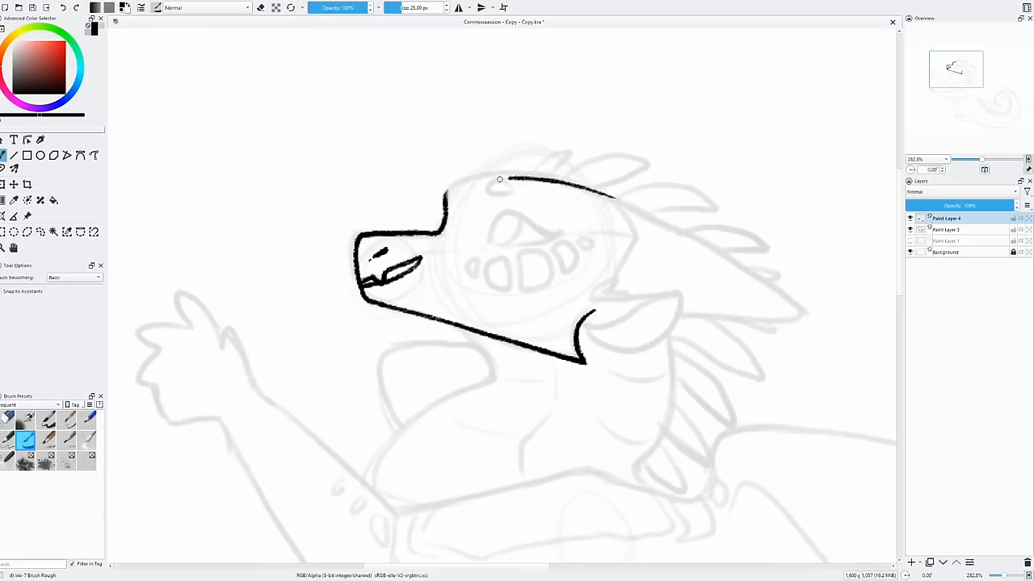
# - Ink a line of the dragon's head before moving on to the faded tail sketch
pyautogui.moveTo(499, 179); pyautogui.dragTo(799, 311)
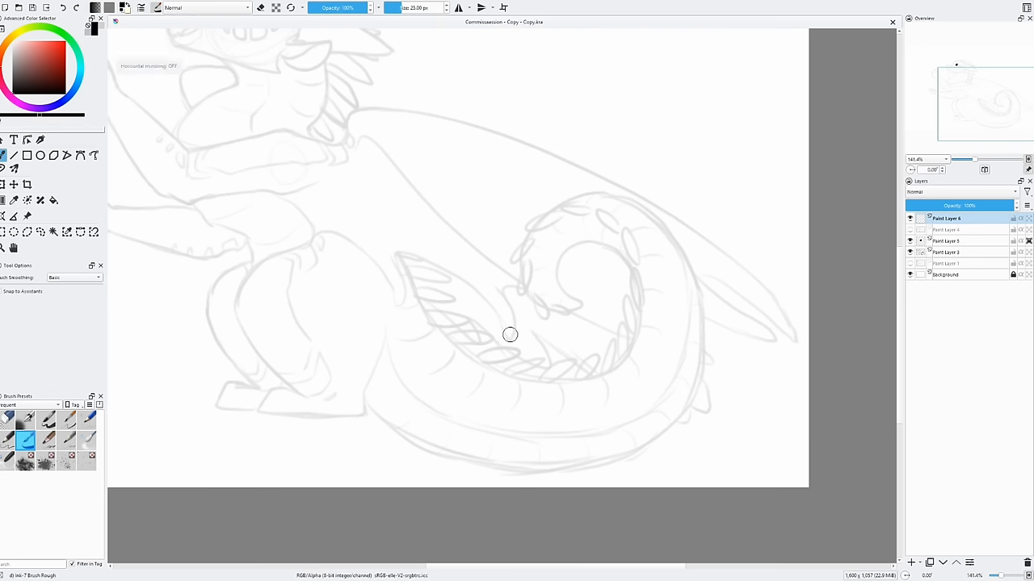
# - Ink the curve of the dragon's tail and fill the dragon with its dark base colour
pyautogui.moveTo(404, 262); pyautogui.dragTo(614, 372)
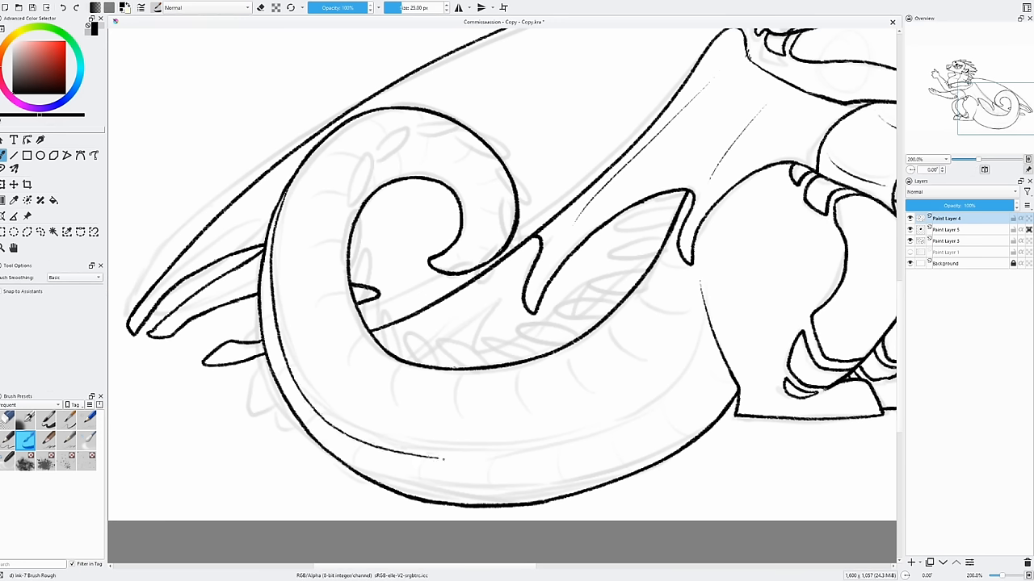
pyautogui.click(52, 231)
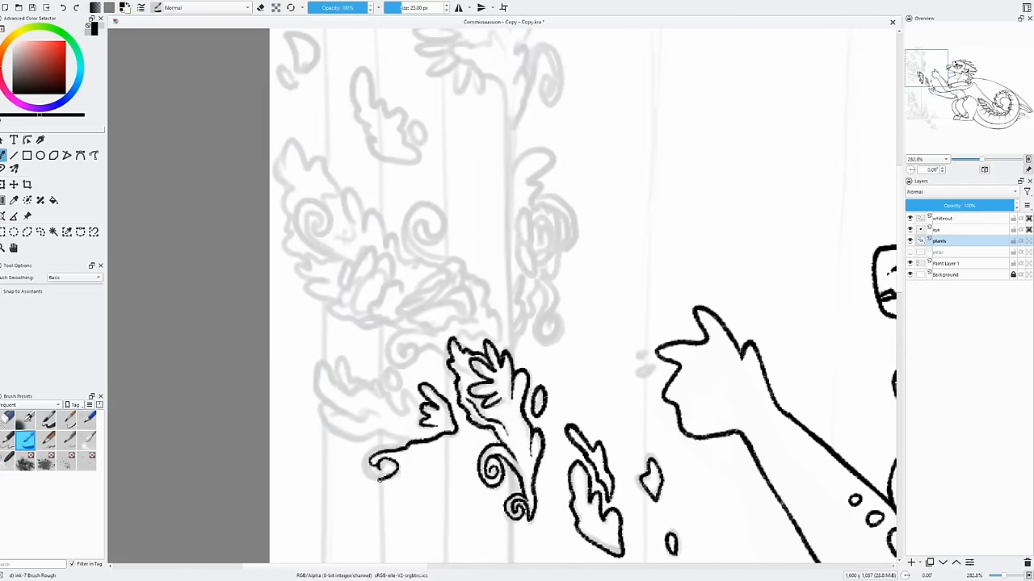
pyautogui.scroll(-3)
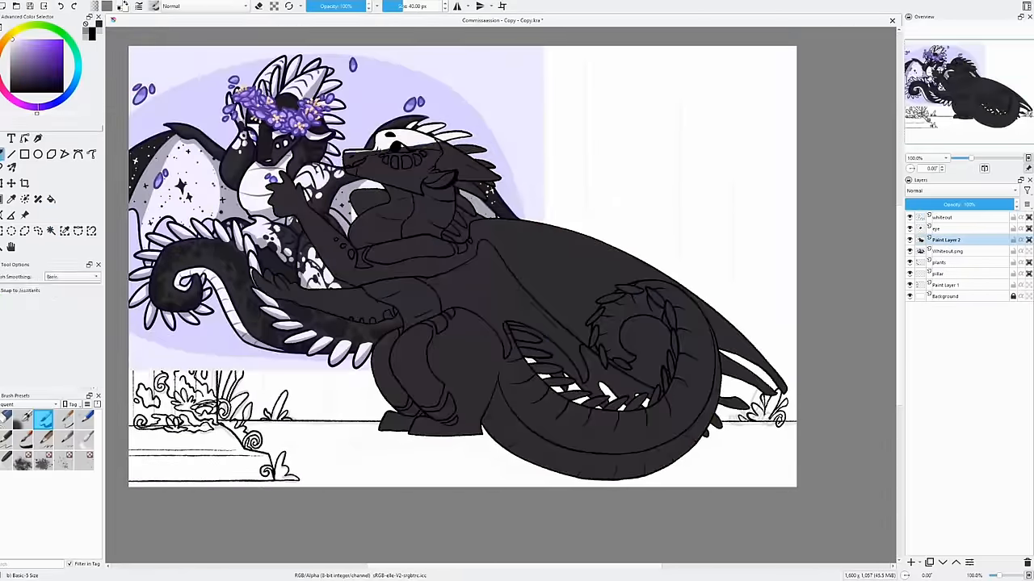
# - Paint flat colours: tan pillar, brown stripes, green vines, pink flowers, black-and-white dragon
pyautogui.scroll(3)
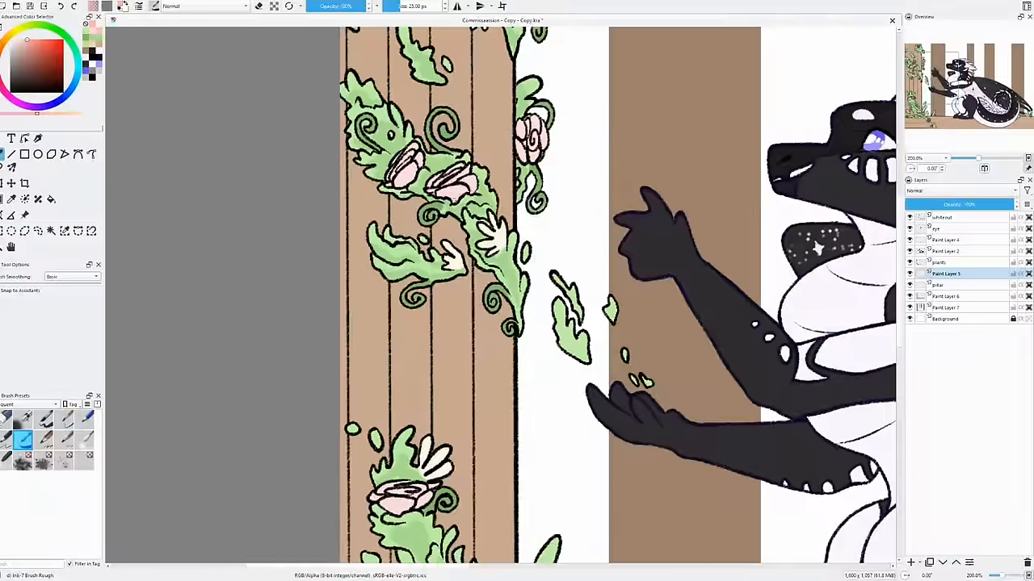
# - Set up a low-opacity Addition layer and pick the Airbrush Soft preset for the light rays
pyautogui.scroll(-3)
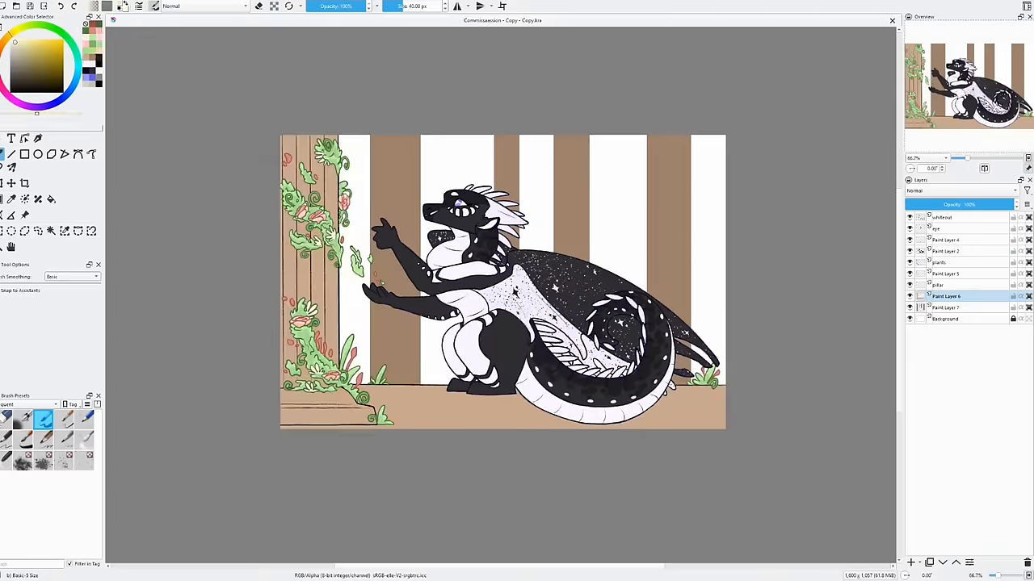
pyautogui.click(938, 284)
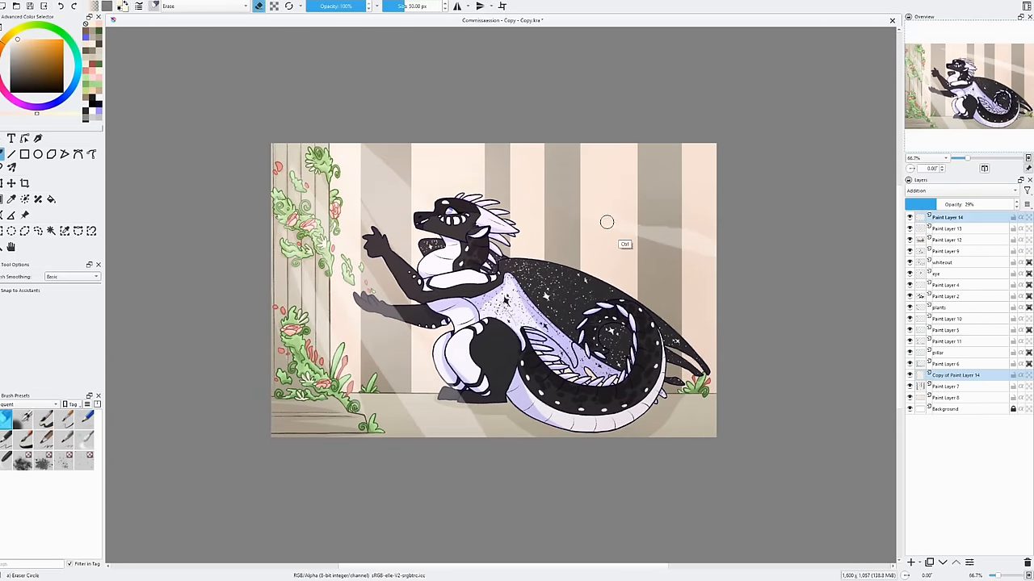
pyautogui.click(23, 420)
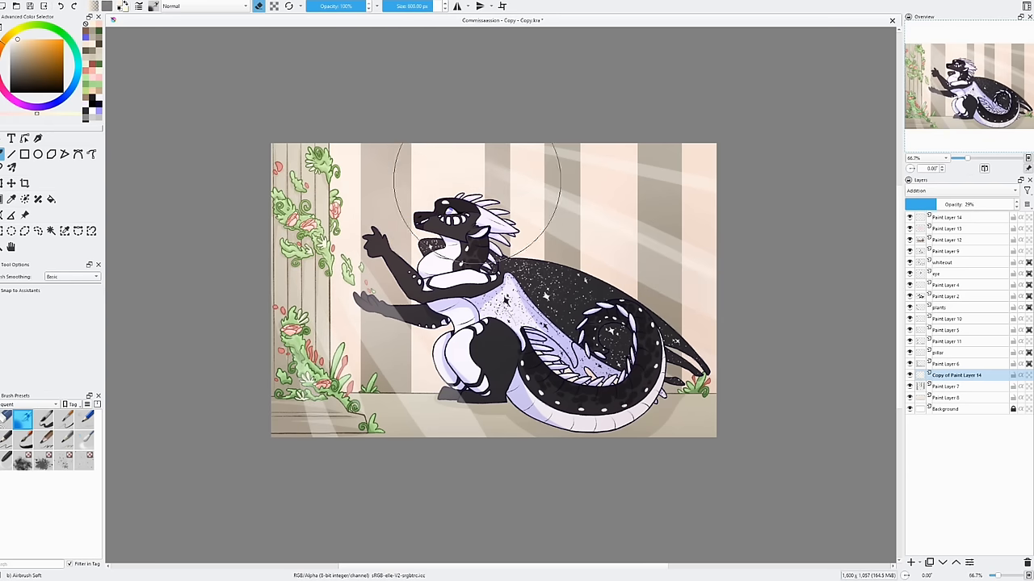